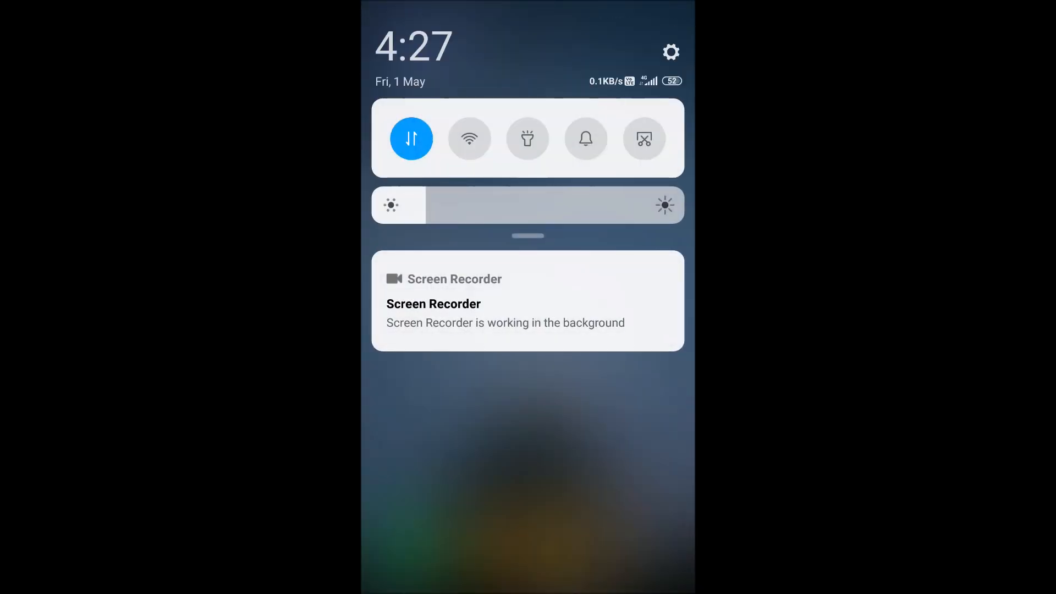
# Reach the Gboard keyboard settings via Additional settings and Languages & input
pyautogui.click(672, 51)
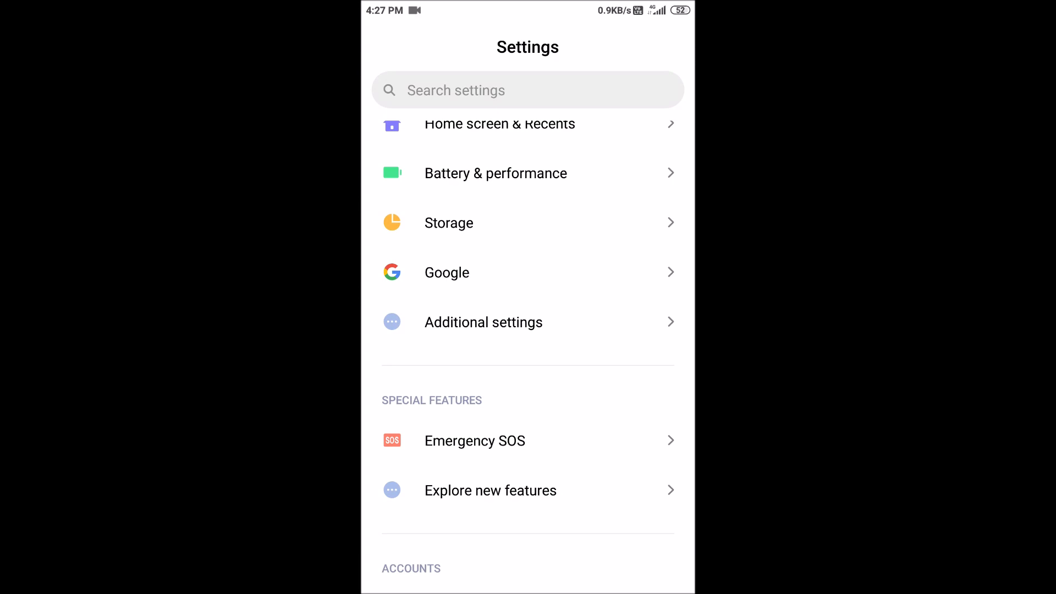
pyautogui.click(483, 322)
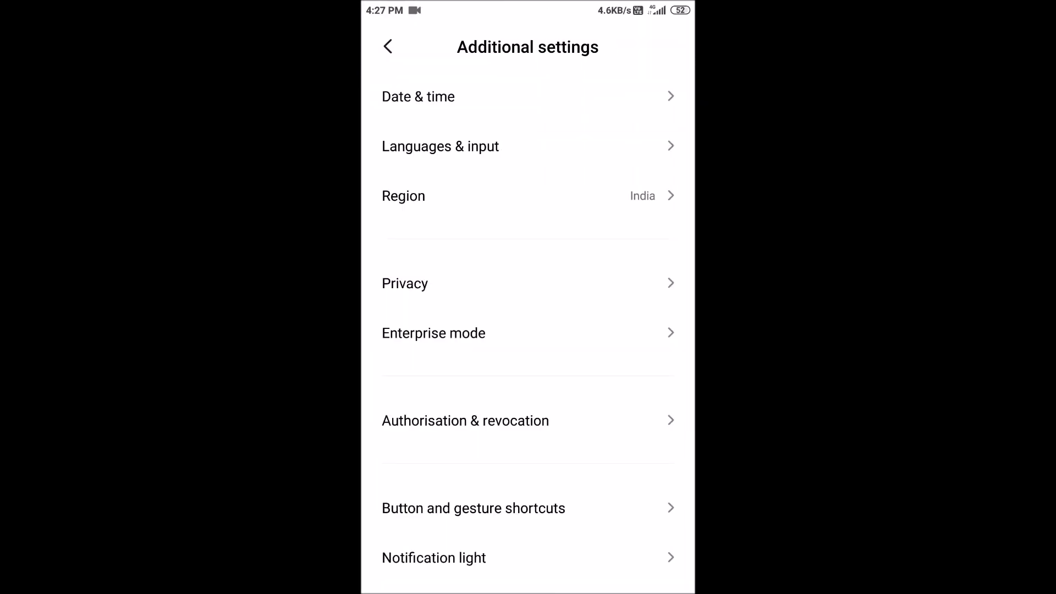
pyautogui.click(440, 145)
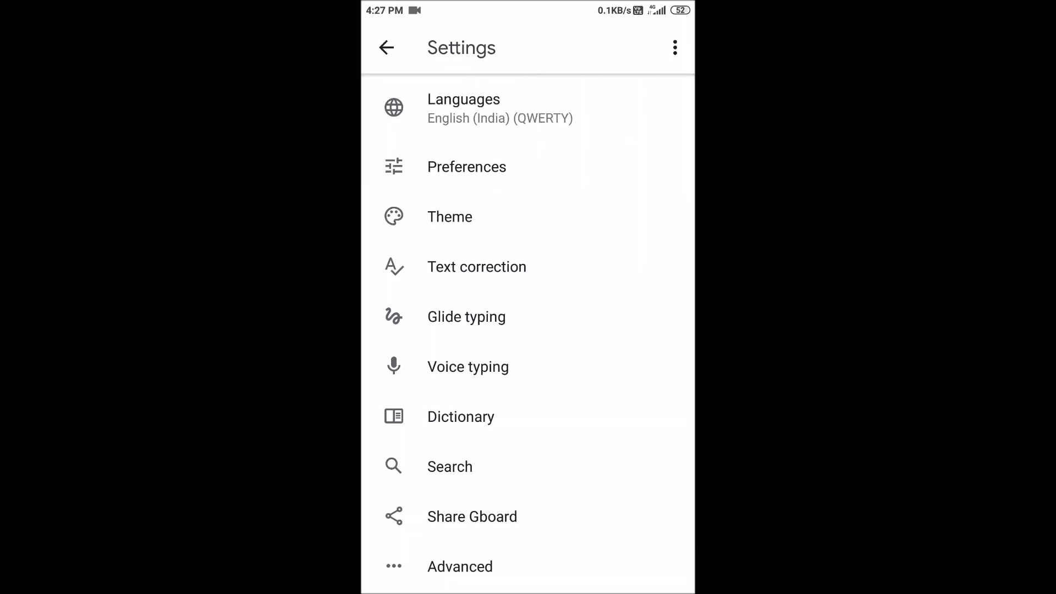
# Turn on Use voice typing, then start adding a new keyboard language
pyautogui.click(469, 366)
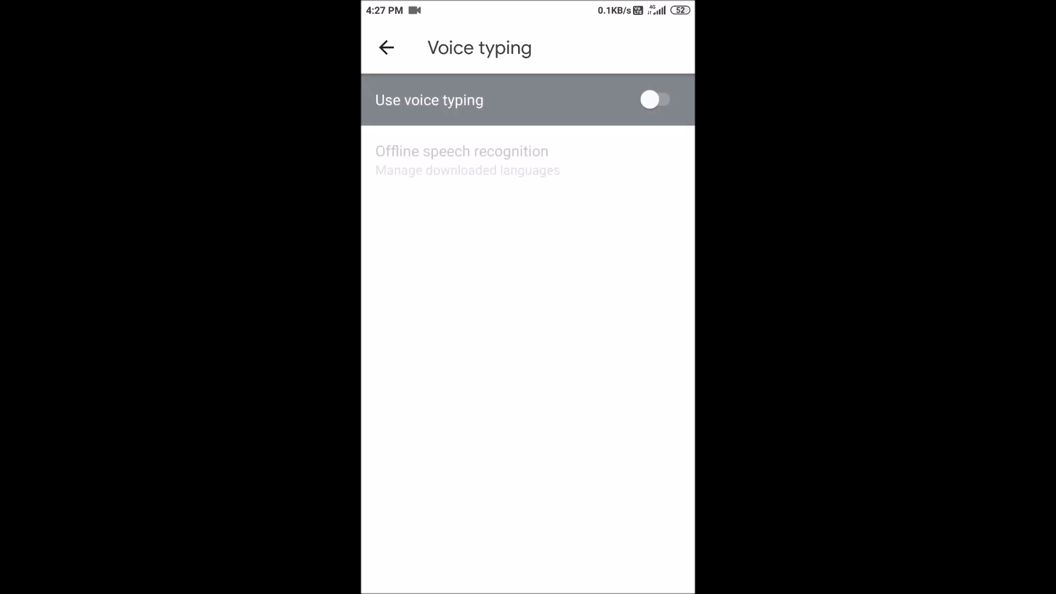
pyautogui.click(656, 99)
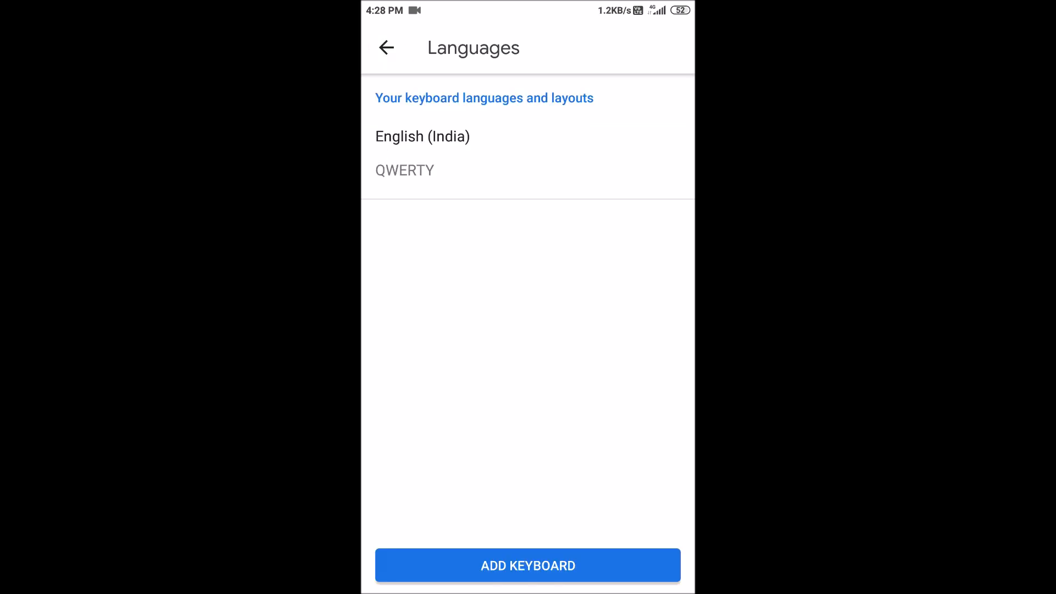
pyautogui.click(528, 566)
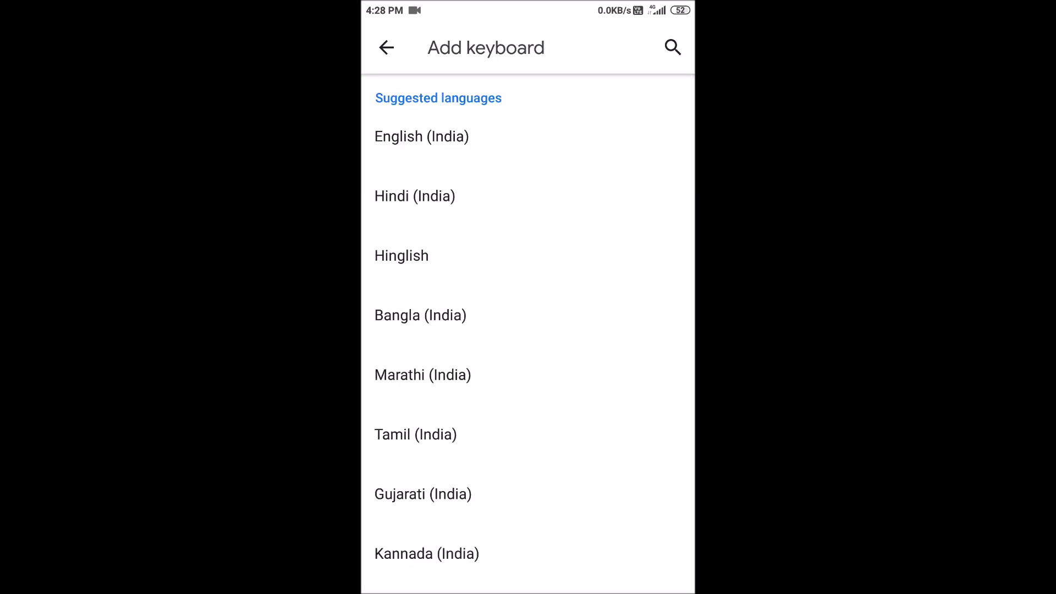
# Add Tamil (India) with the abc → தமிழ் transliteration layout
pyautogui.click(415, 435)
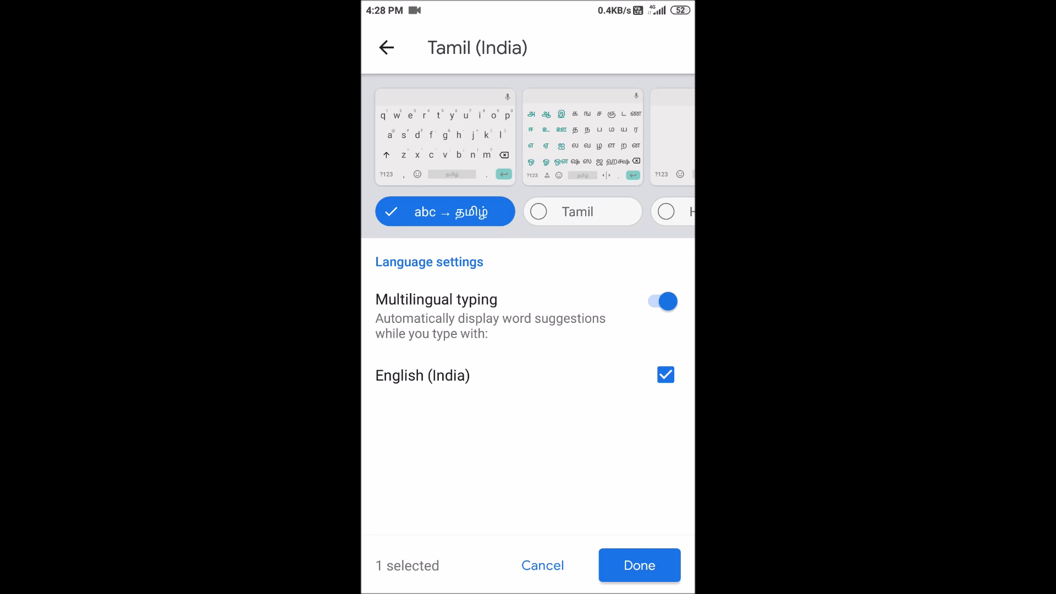
pyautogui.click(661, 300)
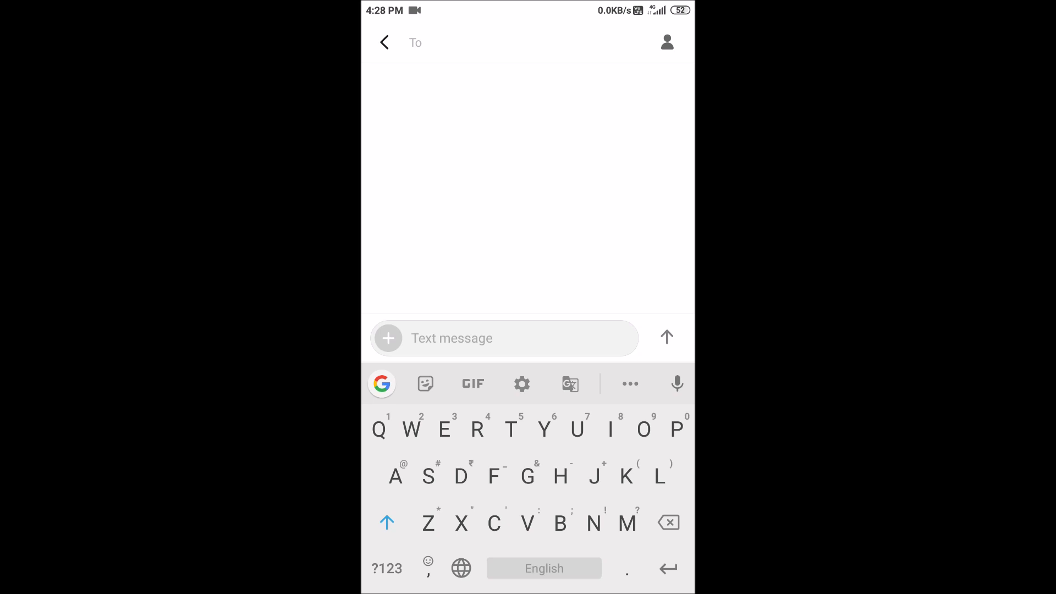
# Dictate "Good morning" into the new message's text box
pyautogui.click(677, 383)
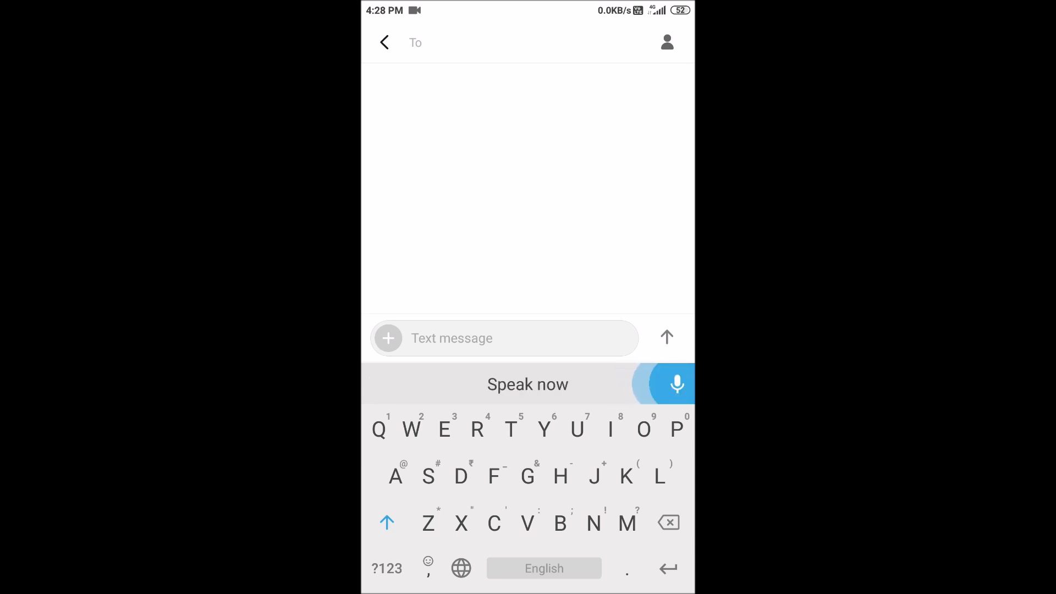
pyautogui.click(674, 383)
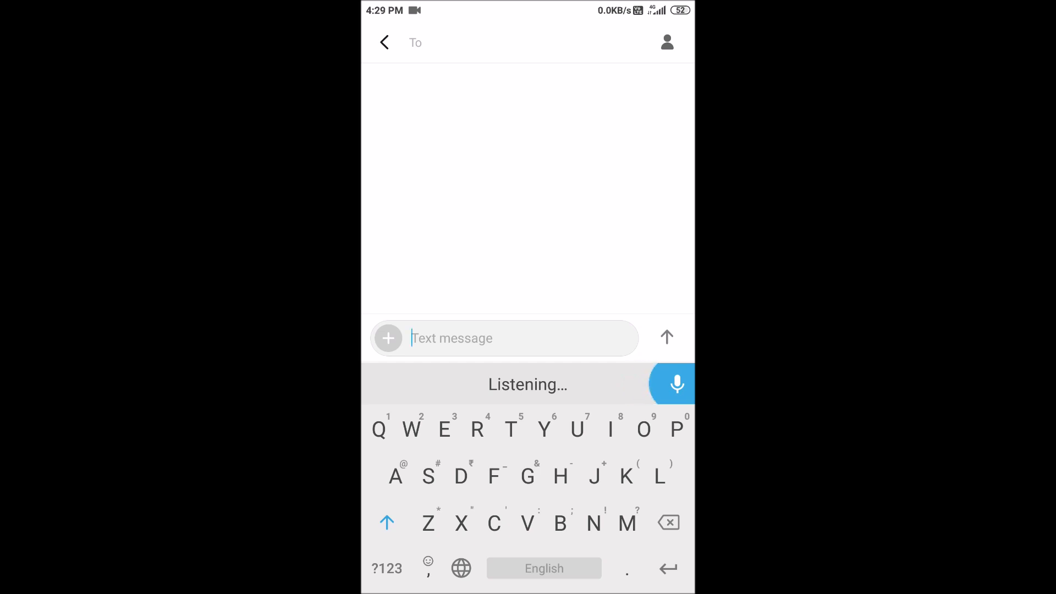
pyautogui.write('Good morning')
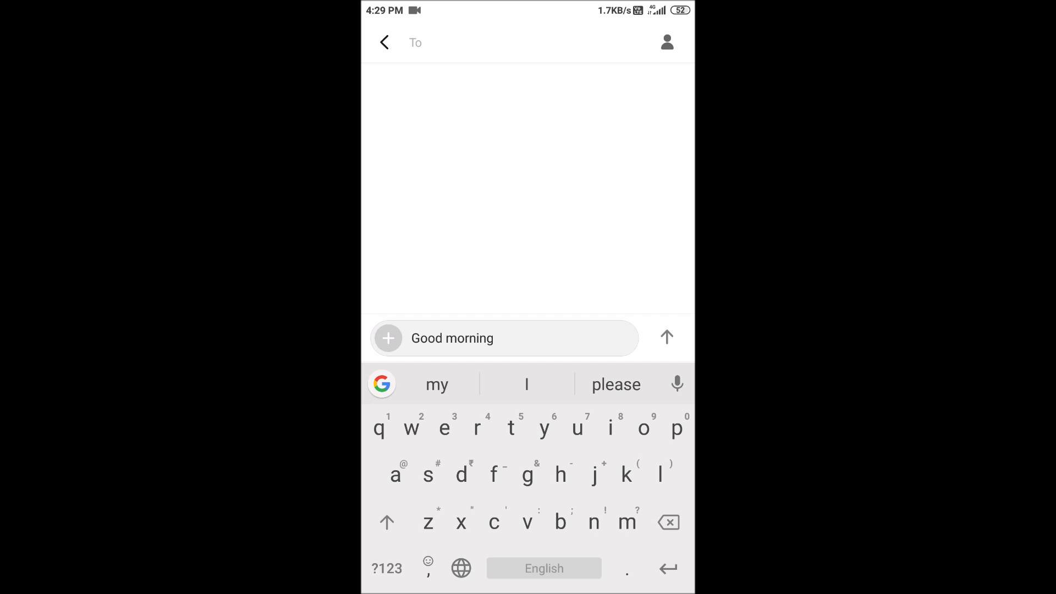
# Switch the keyboard to Tamil, clear the English, and dictate "காலை வணக்கம்"
pyautogui.click(462, 569)
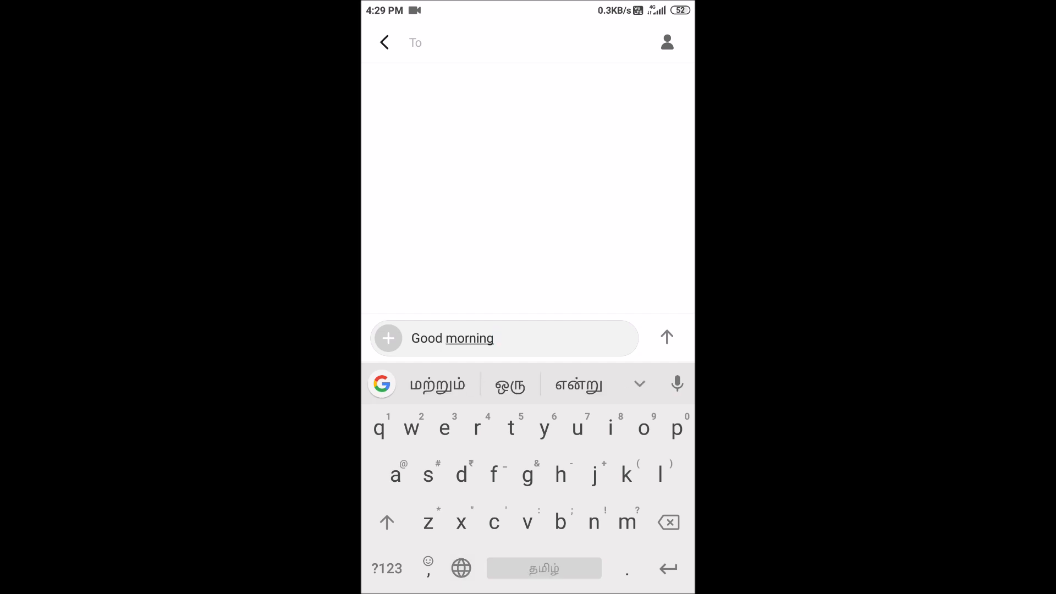
pyautogui.click(669, 523)
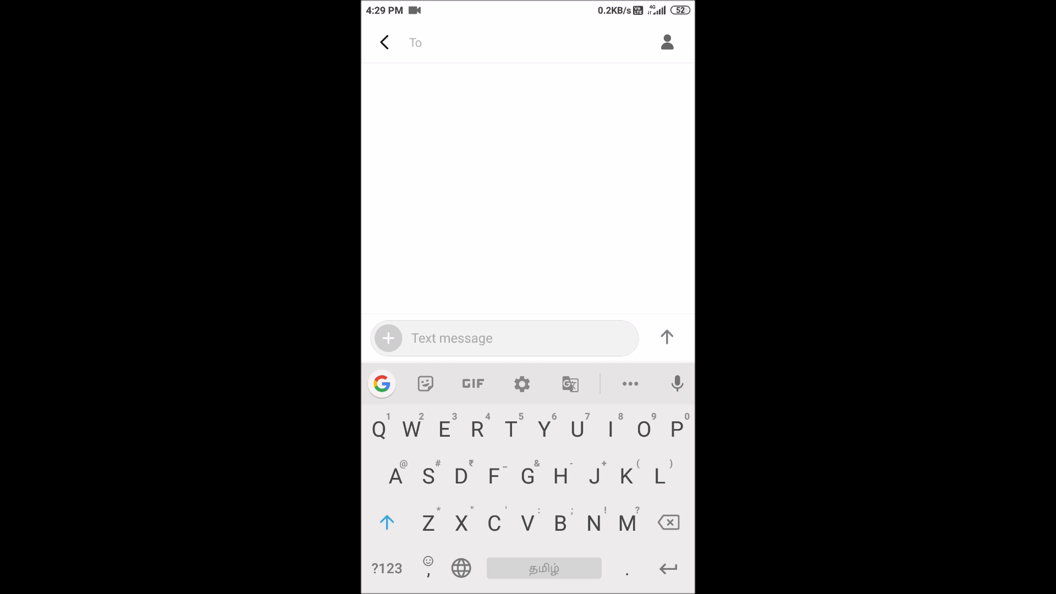
pyautogui.click(676, 383)
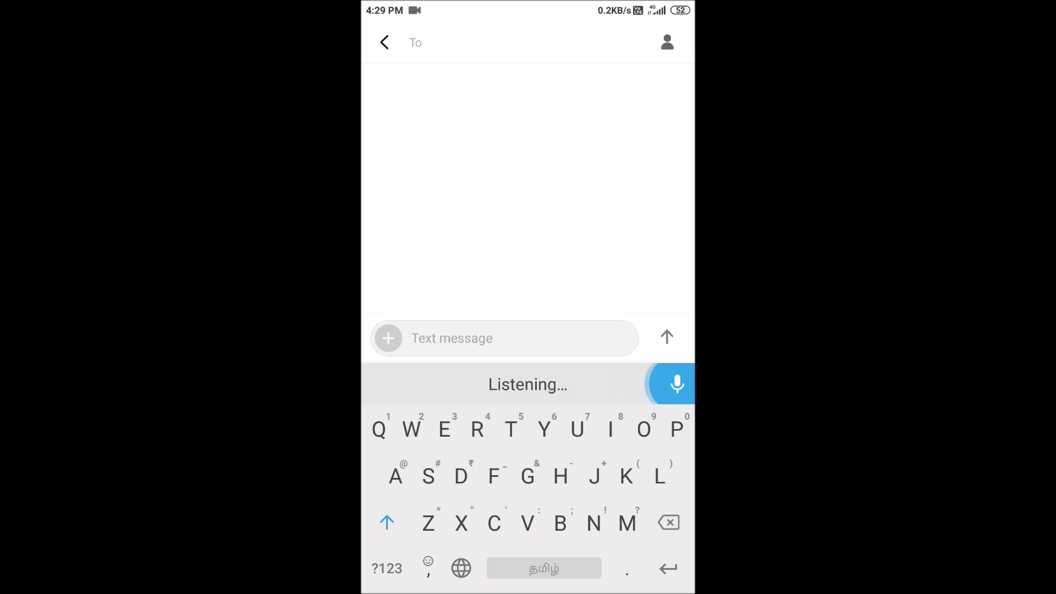
pyautogui.write('காலை வணக்கம்')
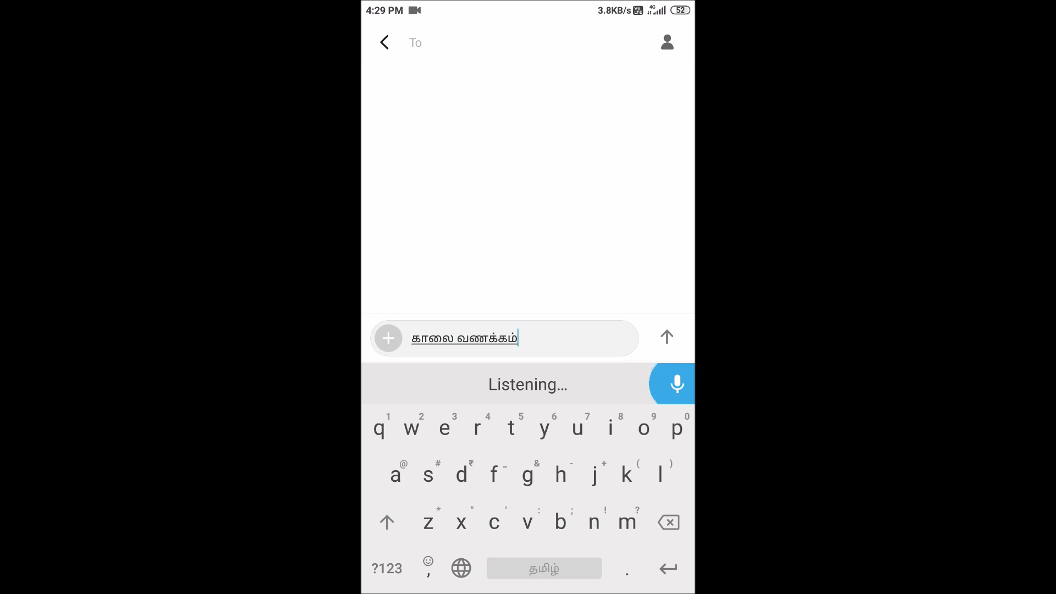